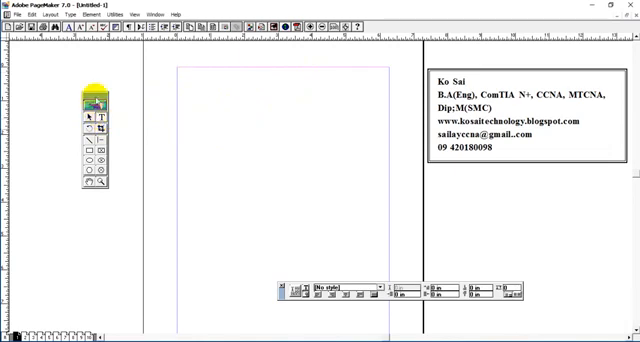
# Step: Place the loaded Microsoft/IBM operating-systems story as one wide text block on the page
pyautogui.moveTo(176, 76); pyautogui.dragTo(386, 140)
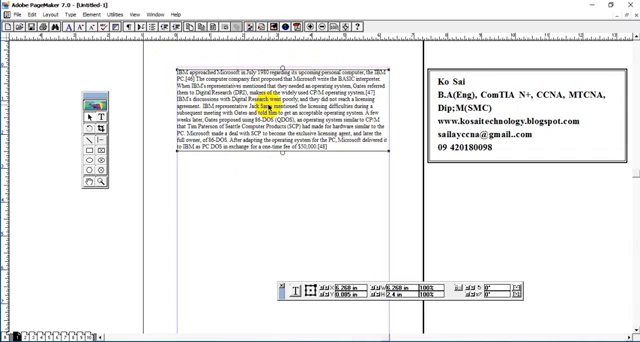
# Step: Reflow the text into two columns and drag out a rectangle beneath the right-hand column
pyautogui.click(252, 188)
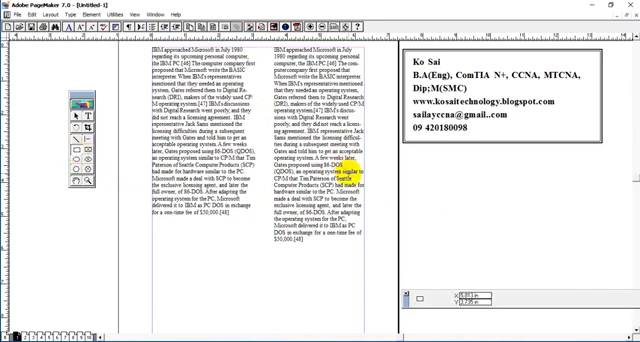
pyautogui.moveTo(440, 194); pyautogui.dragTo(560, 256)
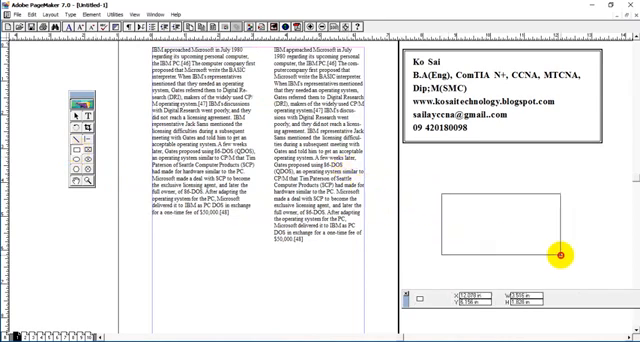
pyautogui.moveTo(558, 256); pyautogui.dragTo(536, 198)
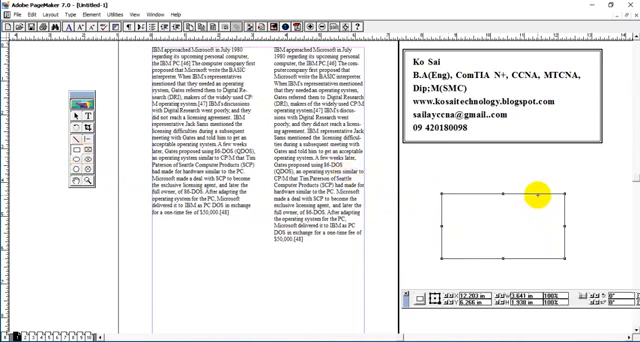